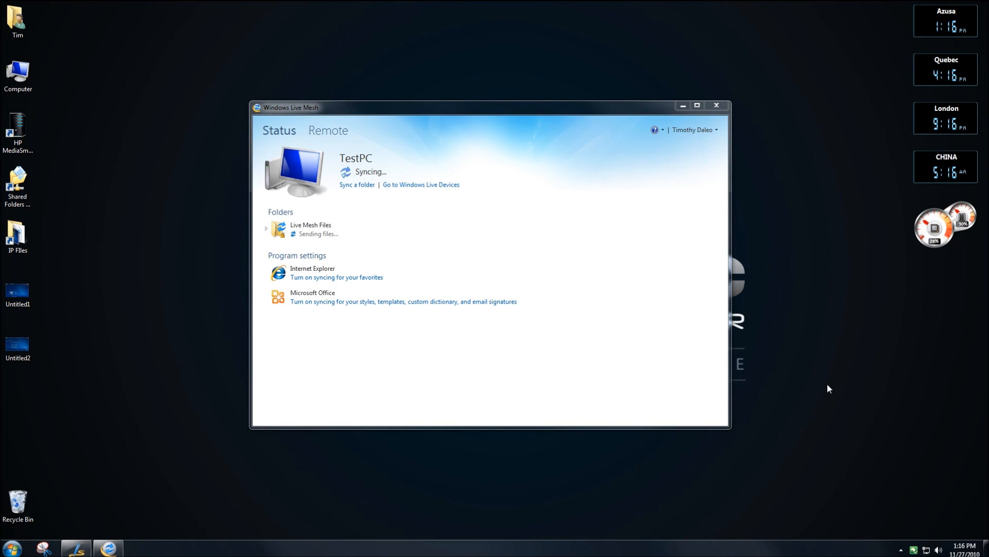
pyautogui.moveTo(693, 328)
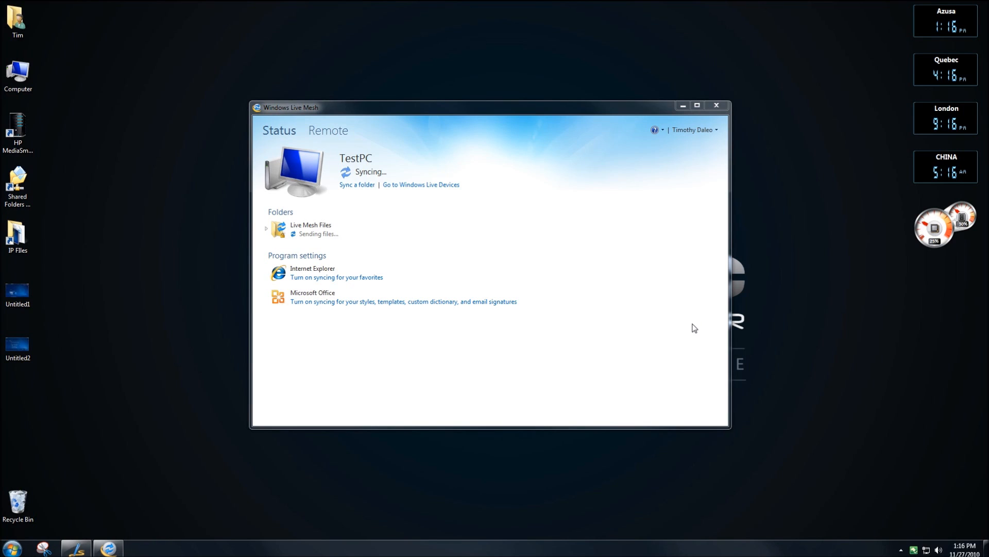
pyautogui.moveTo(567, 317)
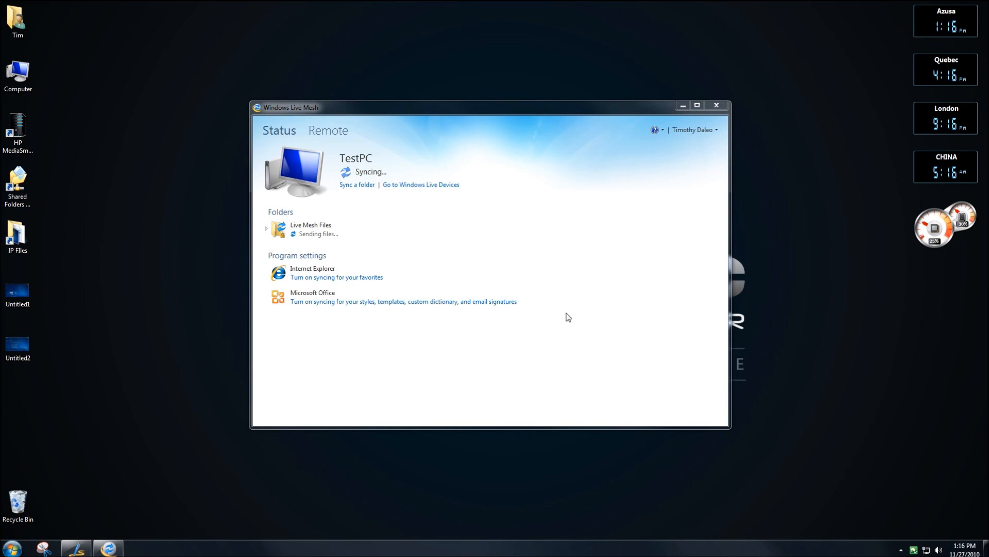
pyautogui.moveTo(287, 134)
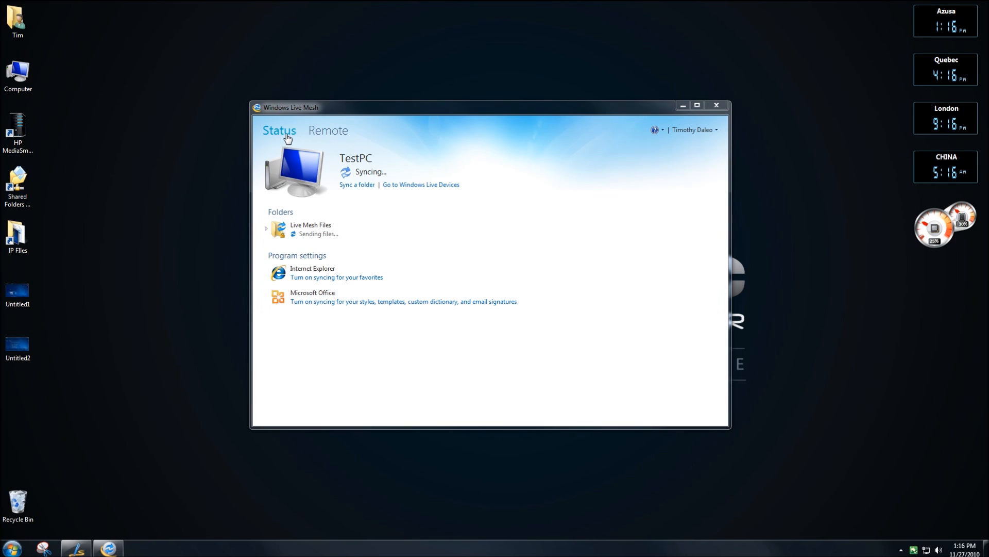
pyautogui.moveTo(300, 232)
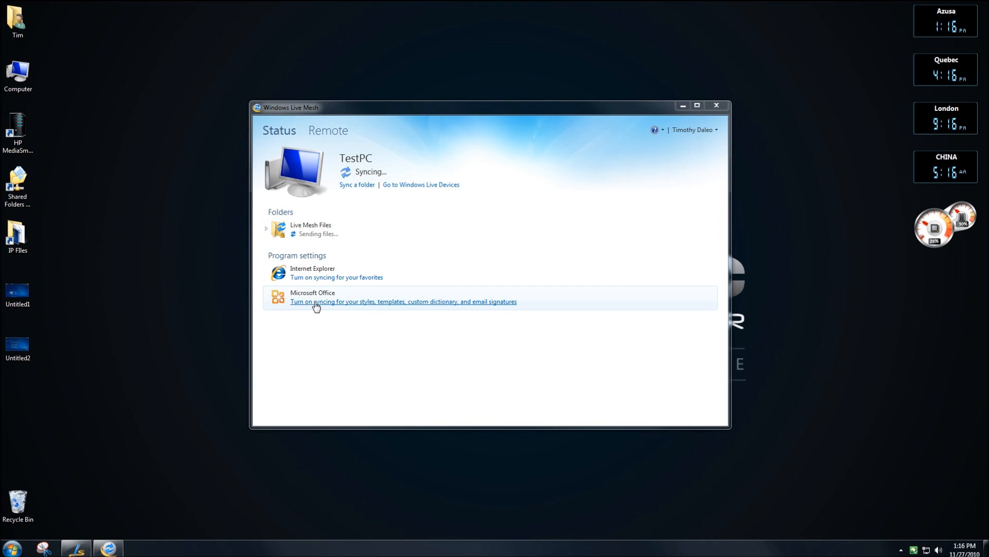
# Show the Remote page listing DELL-STUDIO as available and LMC-012917 as unavailable.
pyautogui.click(328, 130)
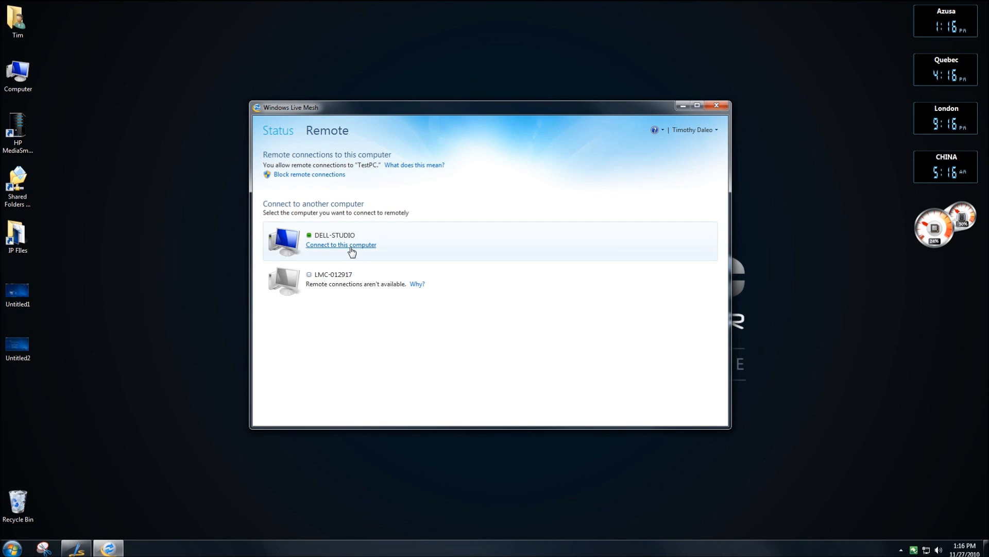
# Connect to DELL-STUDIO and sign in with the account password to reach its desktop.
pyautogui.click(341, 245)
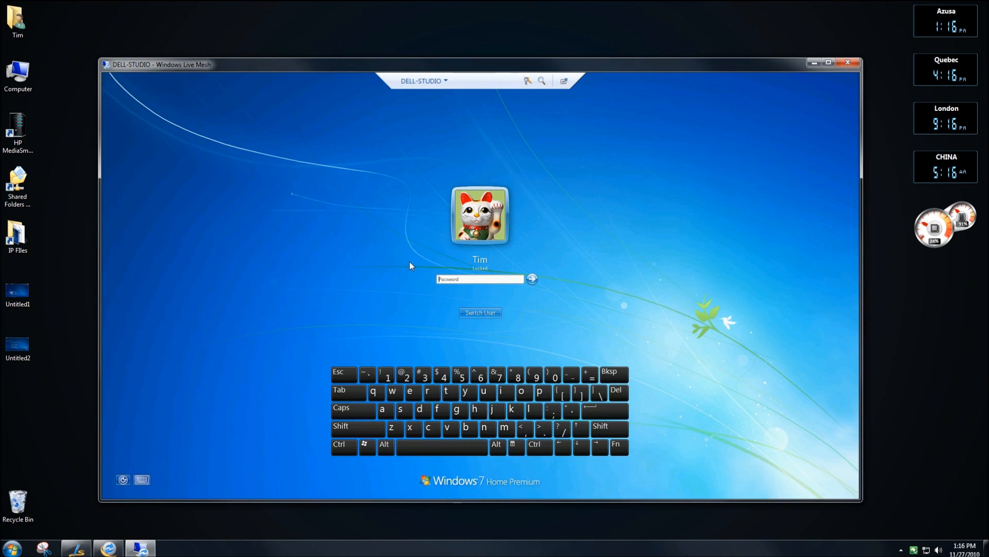
pyautogui.click(479, 279)
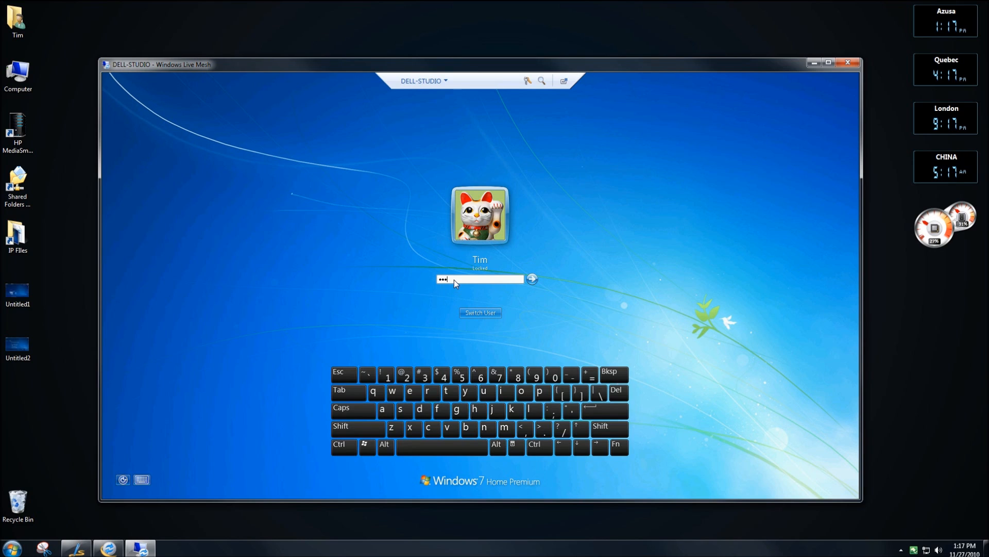
pyautogui.write('password')
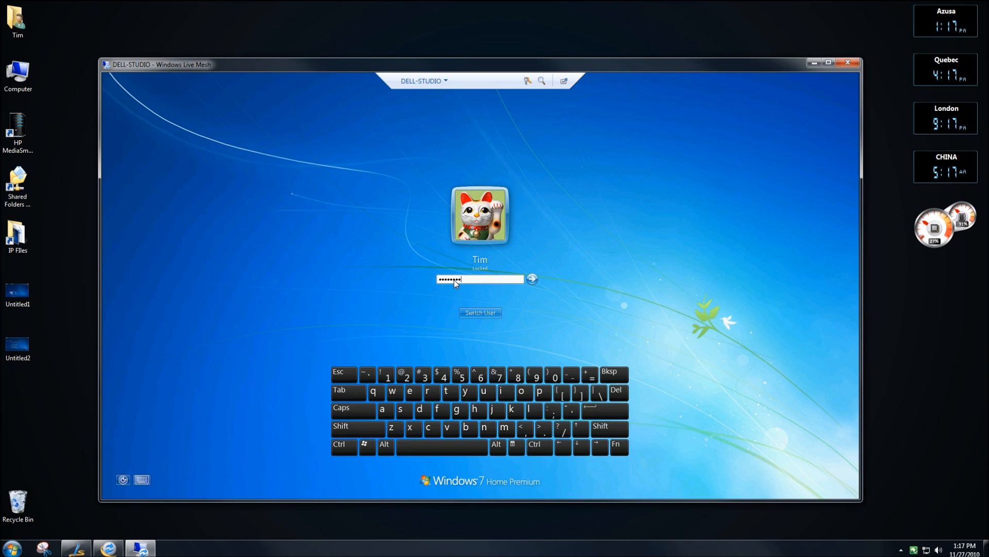
pyautogui.click(531, 279)
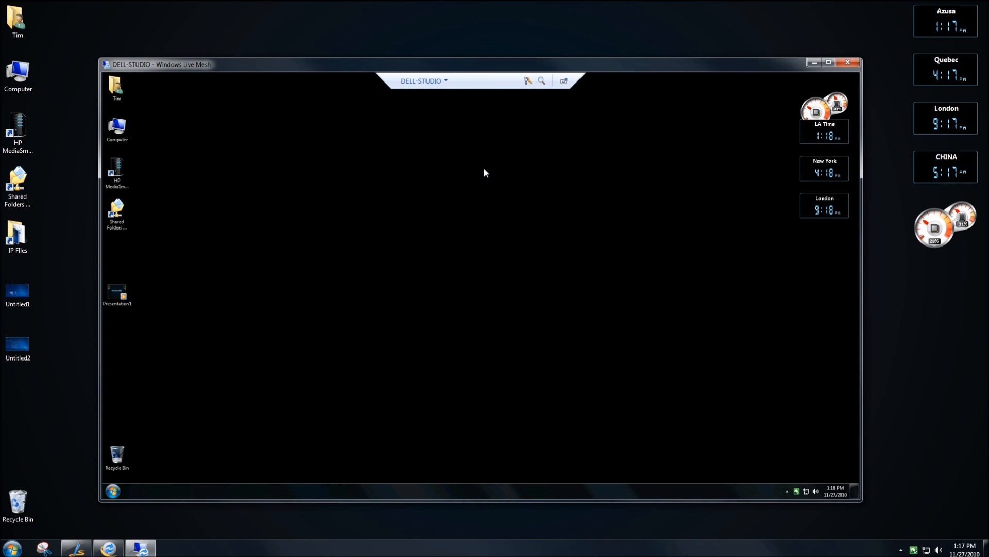
# On the remote DELL-STUDIO, view system details and list TestPC as available in its Live Mesh.
pyautogui.click(117, 211)
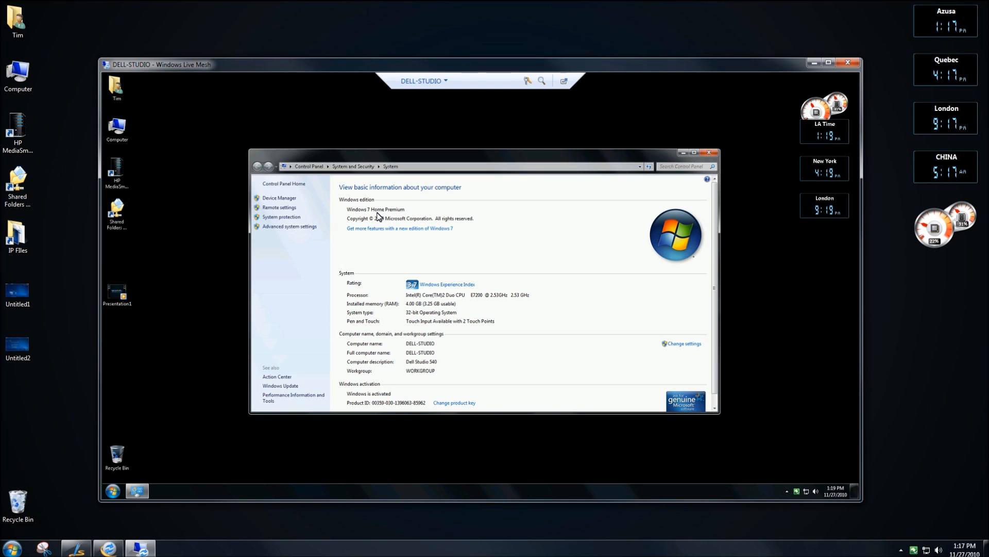
pyautogui.moveTo(366, 232)
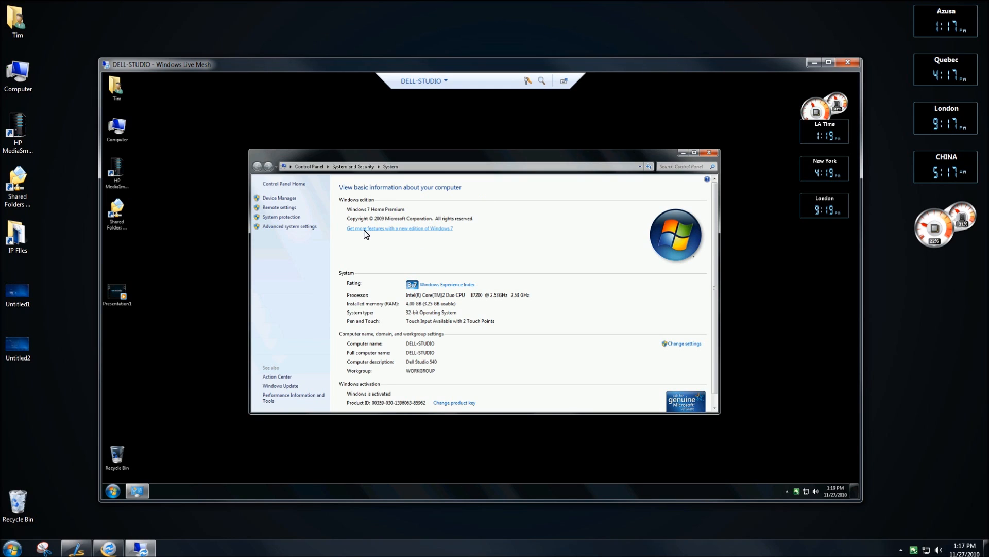
pyautogui.moveTo(386, 215)
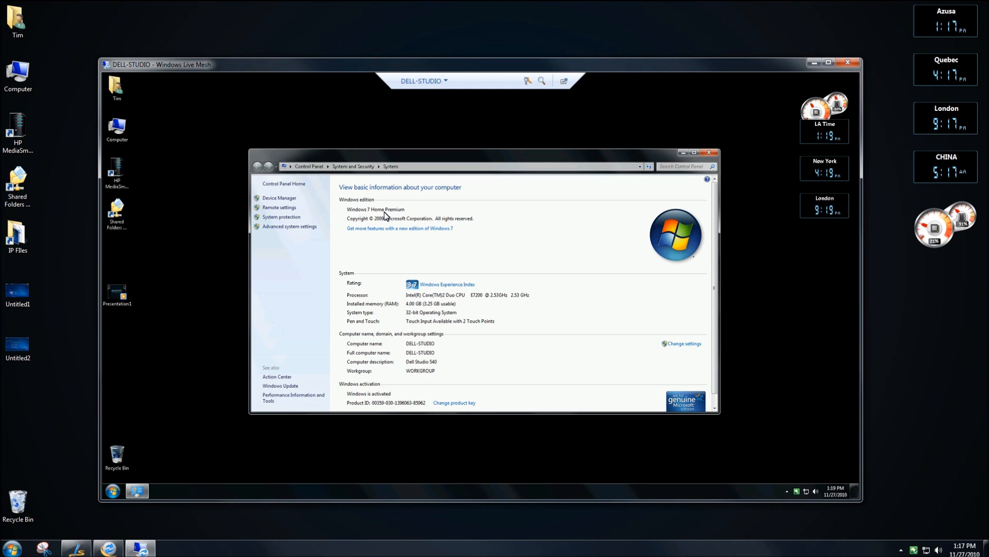
pyautogui.moveTo(569, 220)
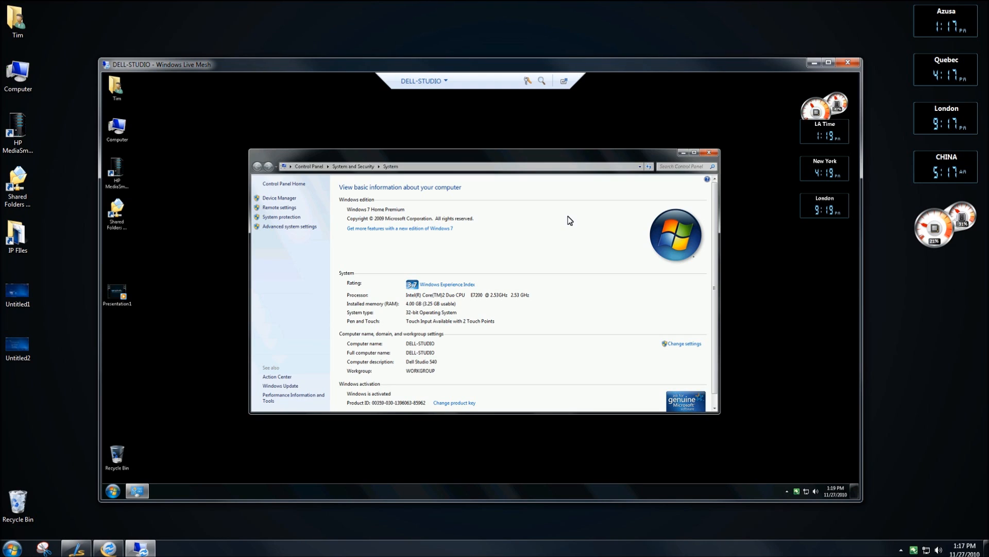
pyautogui.click(709, 152)
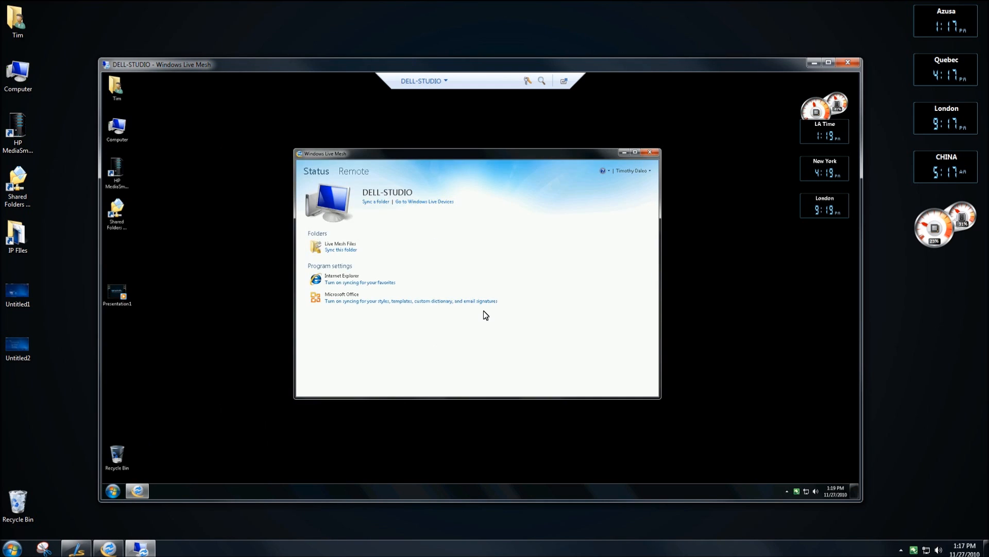
pyautogui.moveTo(354, 172)
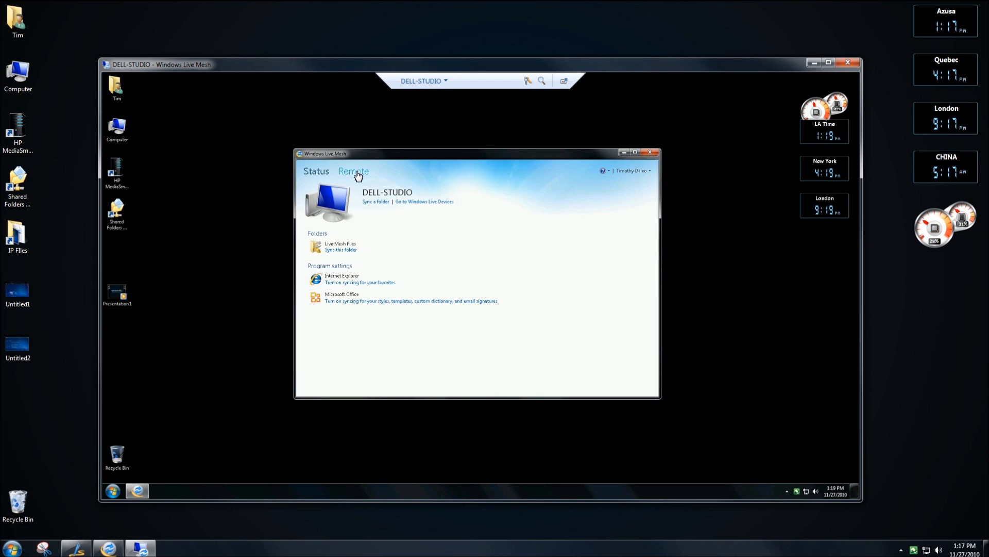
pyautogui.click(353, 171)
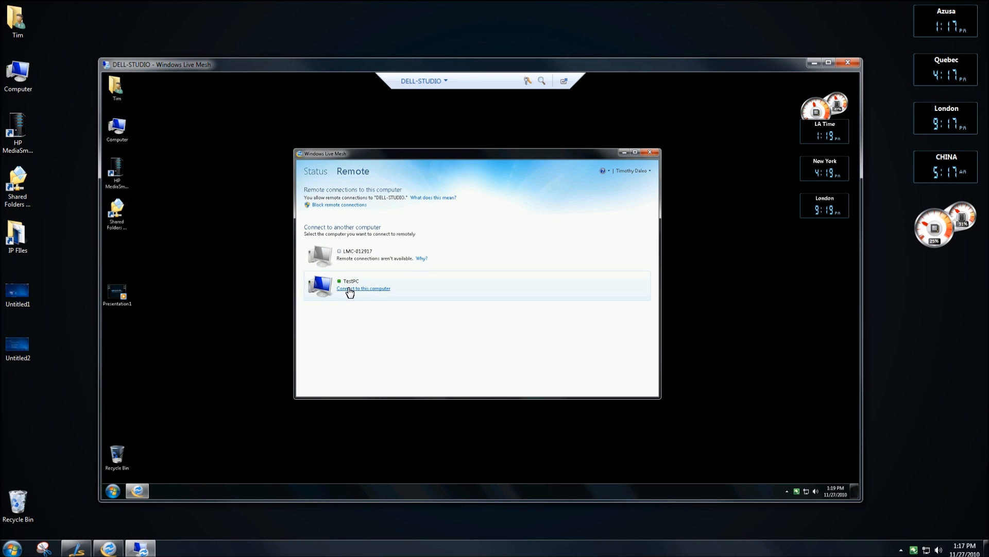
pyautogui.moveTo(389, 294)
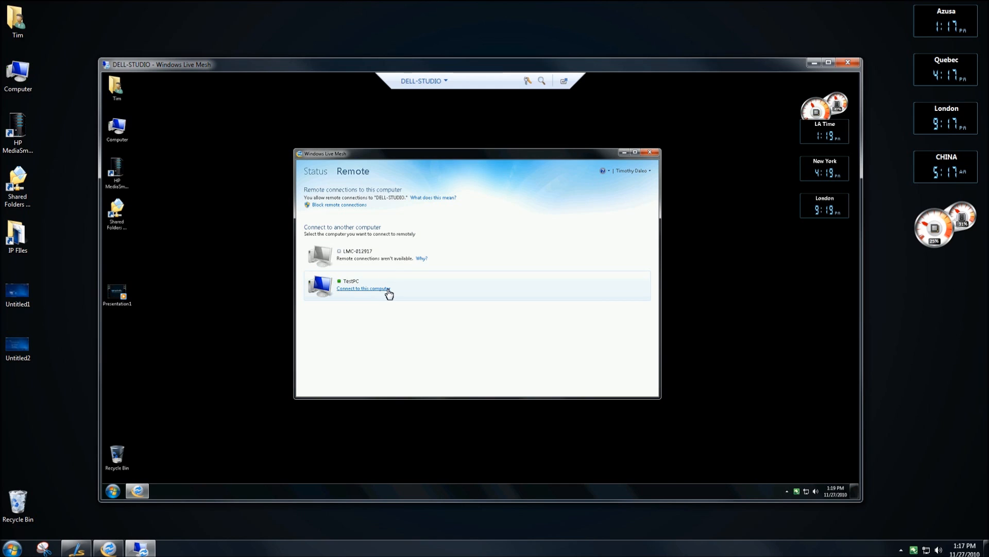
pyautogui.moveTo(352, 187)
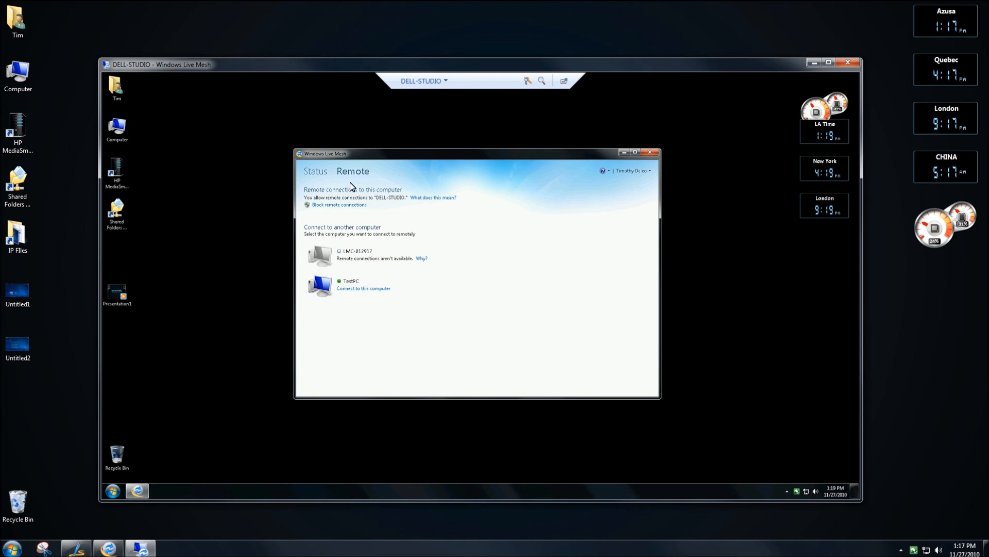
pyautogui.moveTo(445, 328)
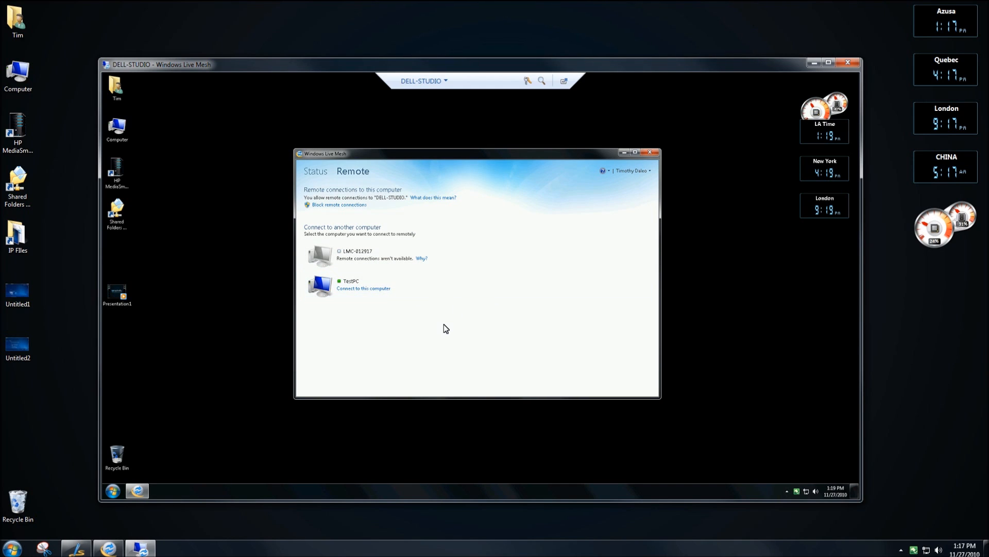
pyautogui.moveTo(404, 331)
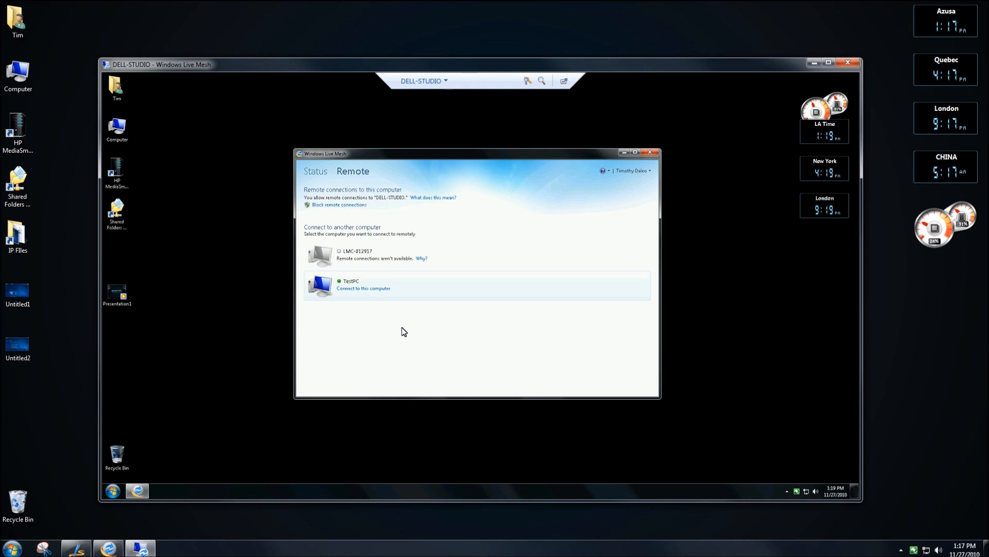
pyautogui.moveTo(654, 152)
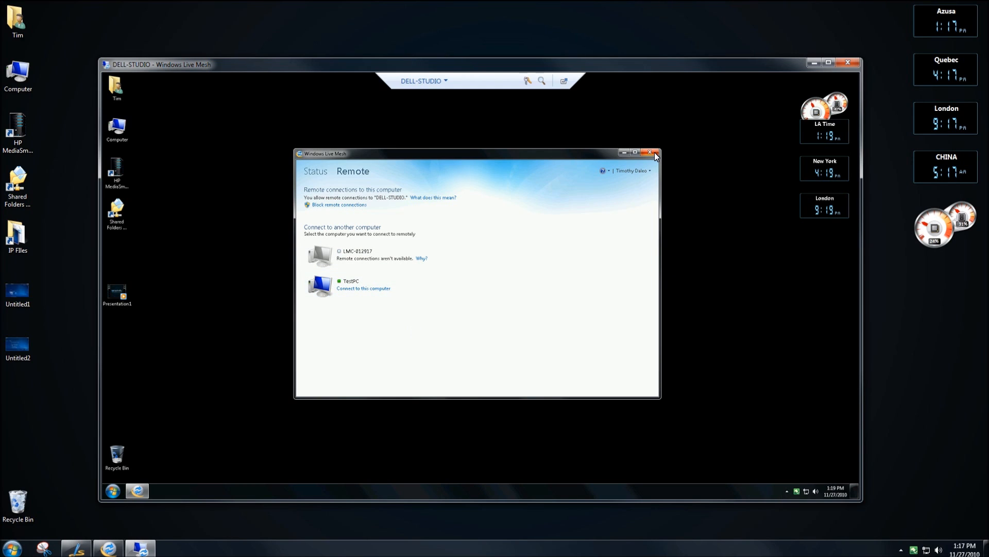
# Review DELL-STUDIO's status page on Windows Live Devices, return to the device list and start connecting.
pyautogui.click(654, 153)
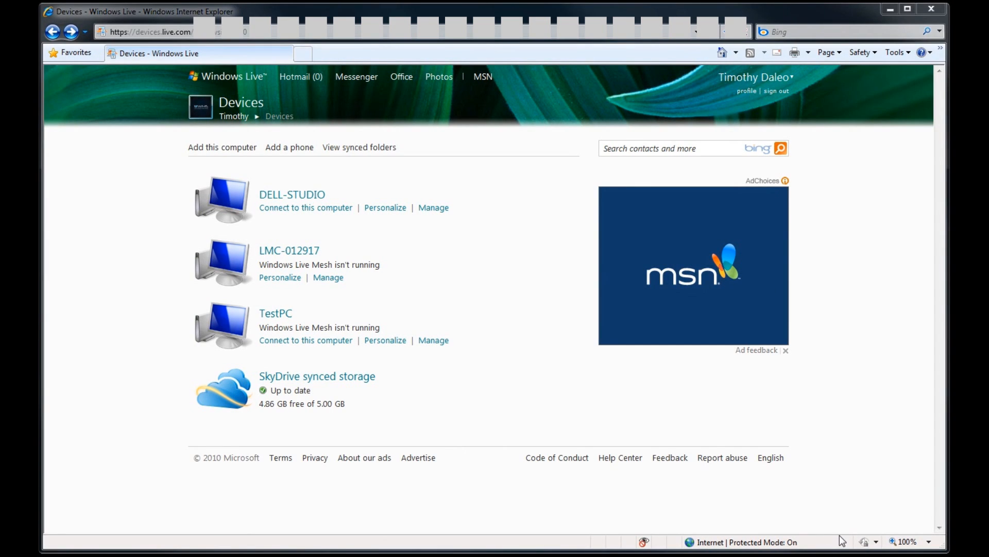
pyautogui.moveTo(305, 207)
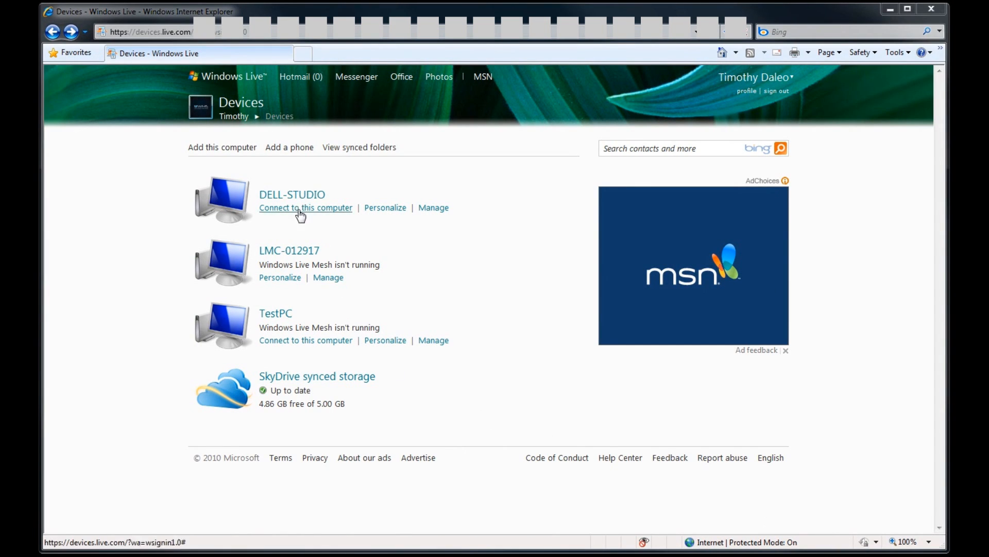
pyautogui.moveTo(289, 251)
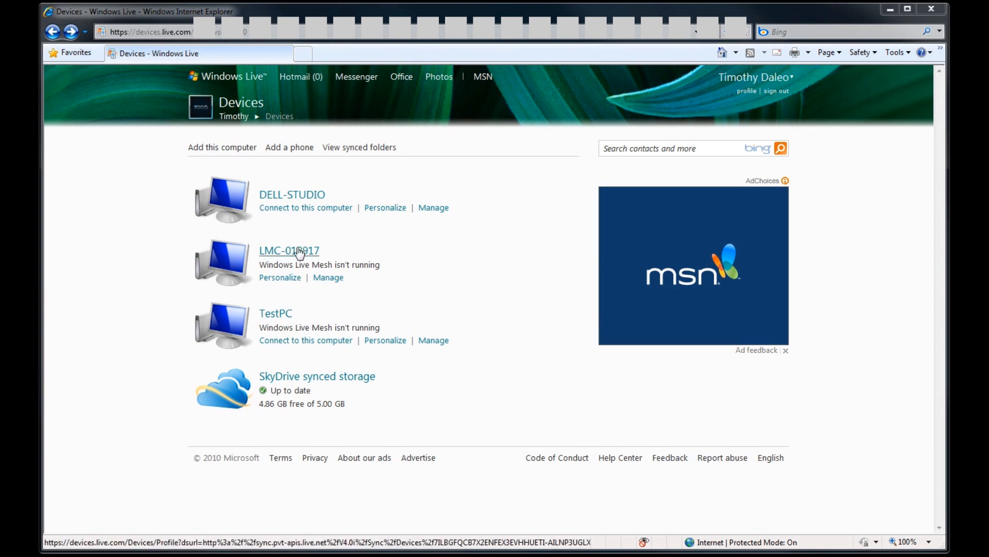
pyautogui.moveTo(292, 193)
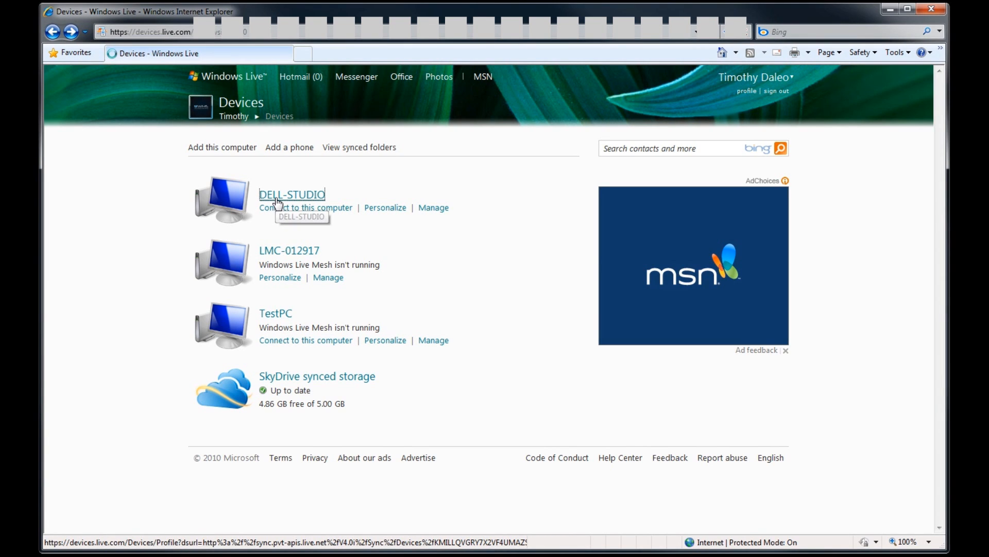
pyautogui.click(292, 193)
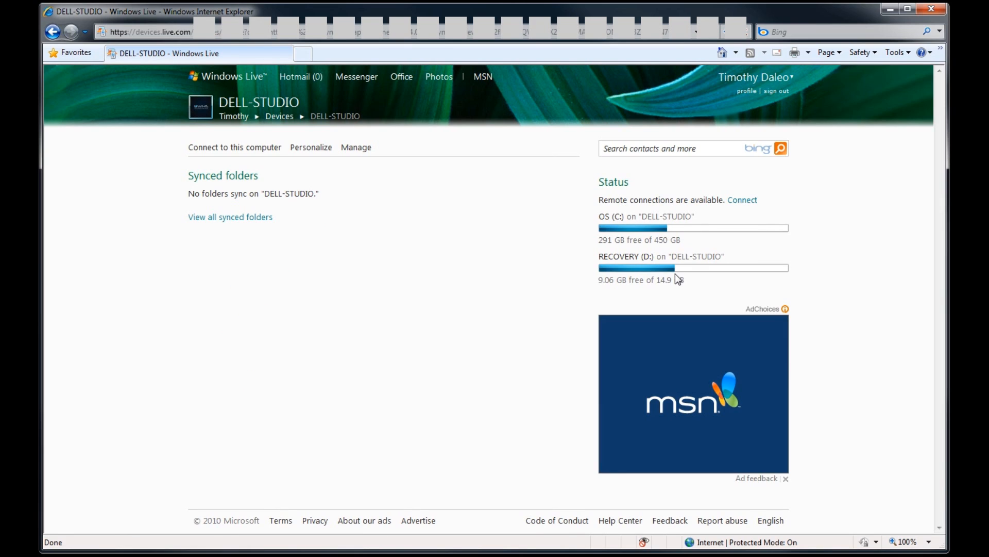
pyautogui.moveTo(662, 278)
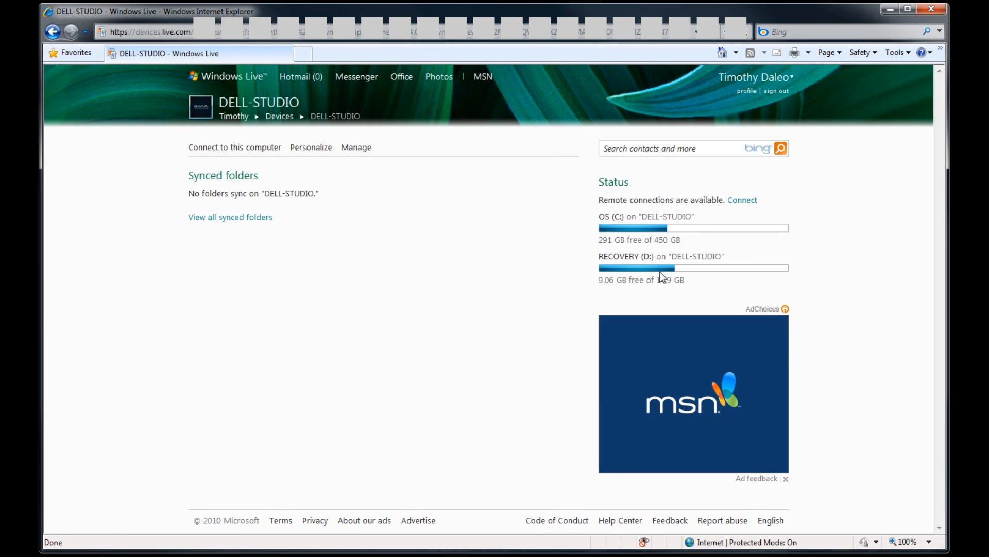
pyautogui.click(53, 32)
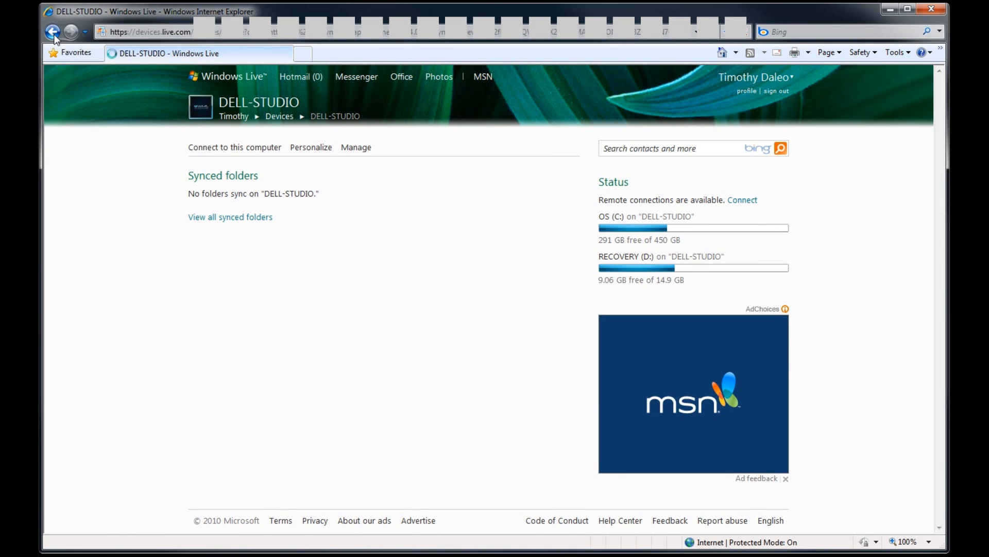
pyautogui.click(52, 32)
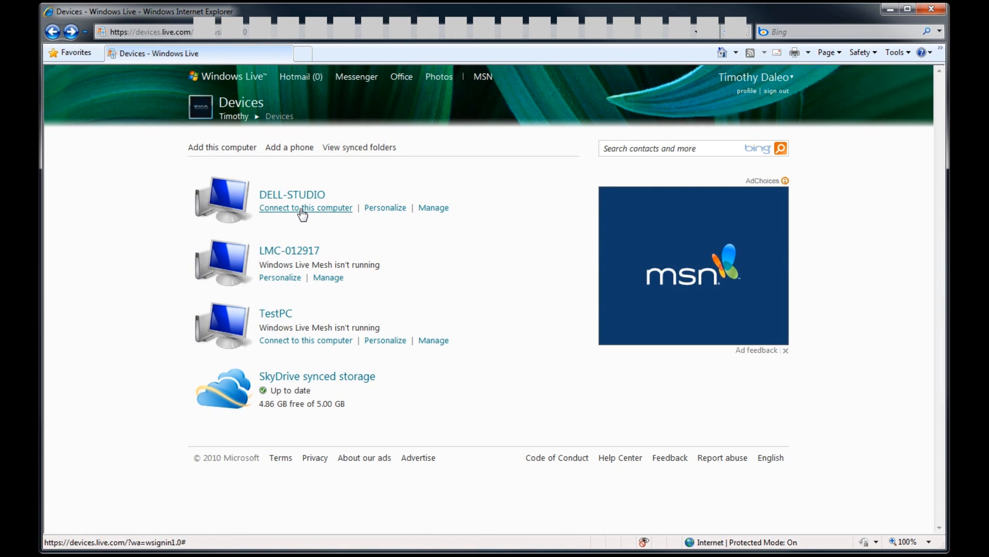
pyautogui.click(305, 207)
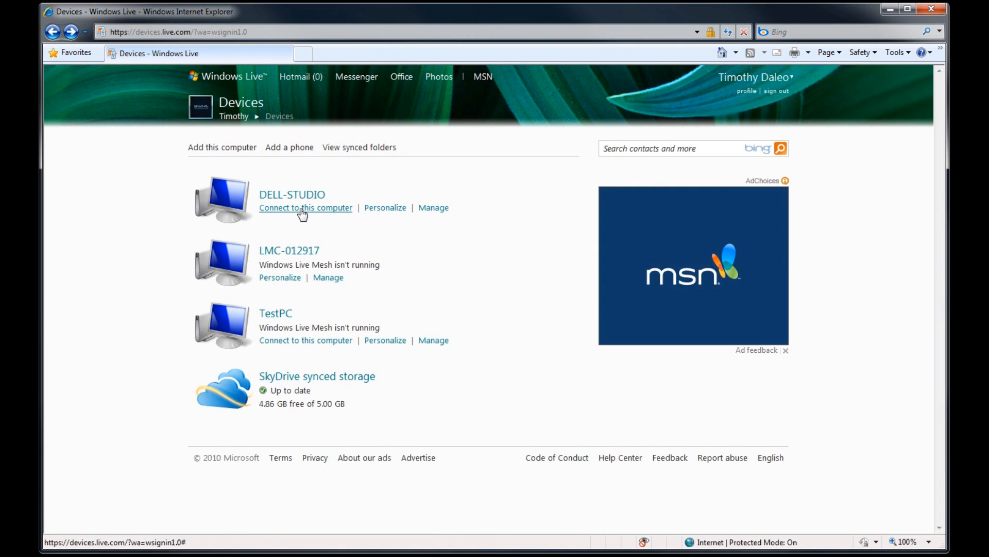
# Sign in to DELL-STUDIO from the browser so its remote desktop is shown.
pyautogui.click(305, 207)
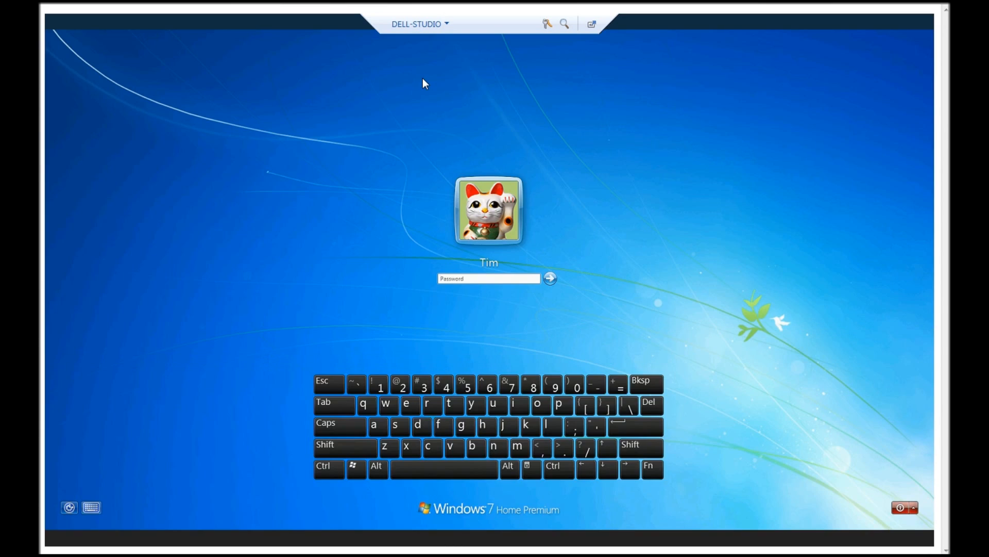
pyautogui.click(489, 278)
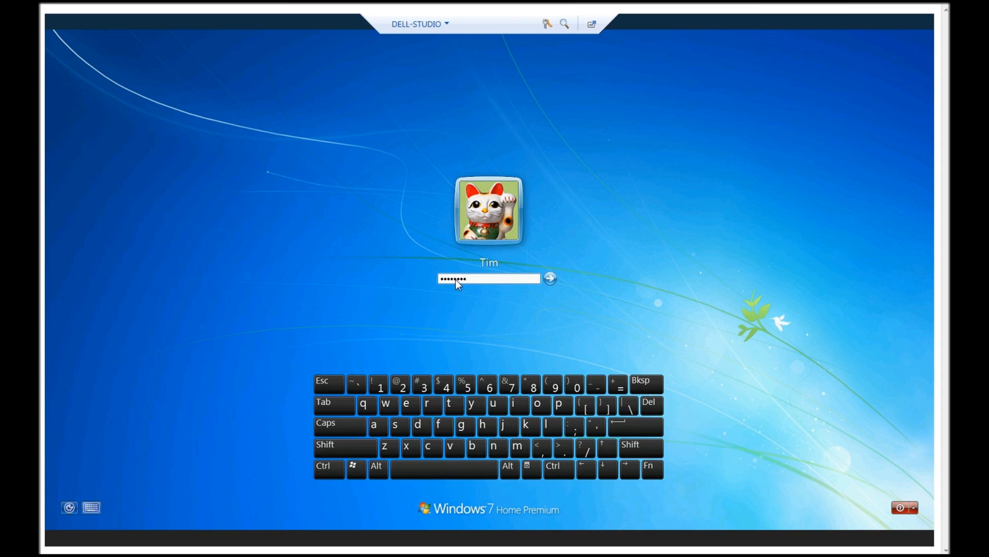
pyautogui.click(550, 278)
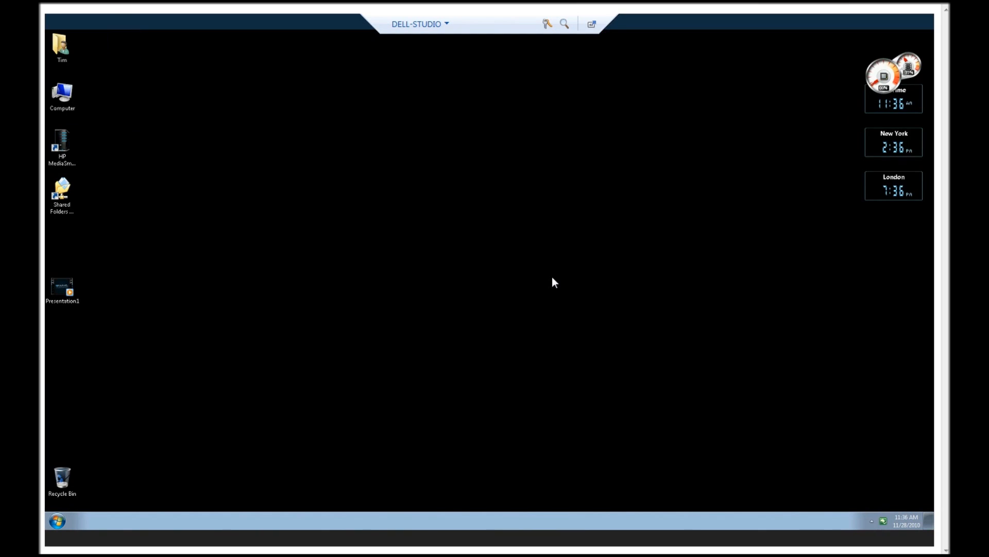
# Close the System window on DELL-STUDIO and start installing the pending Adobe Reader update.
pyautogui.click(62, 95)
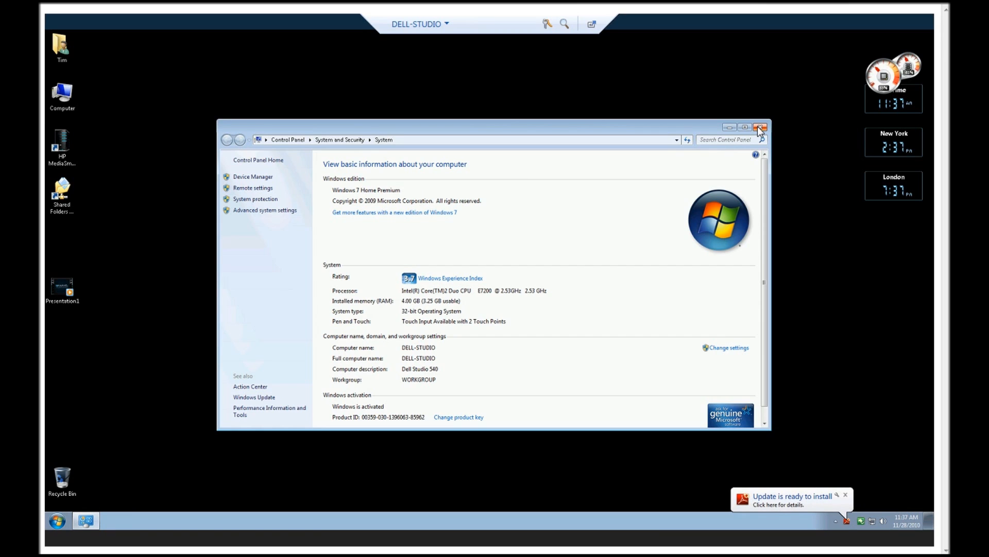
pyautogui.click(760, 128)
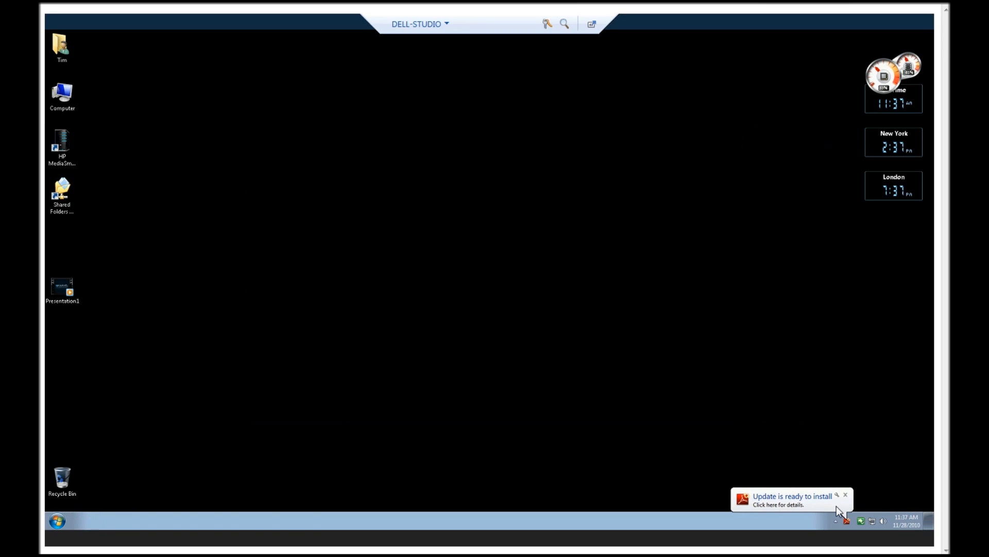
pyautogui.click(791, 496)
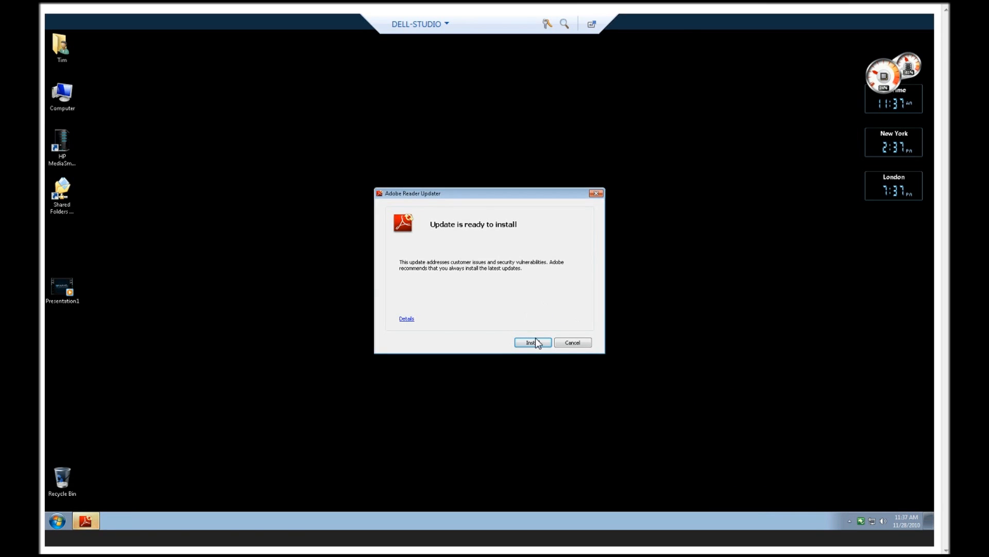
pyautogui.click(530, 342)
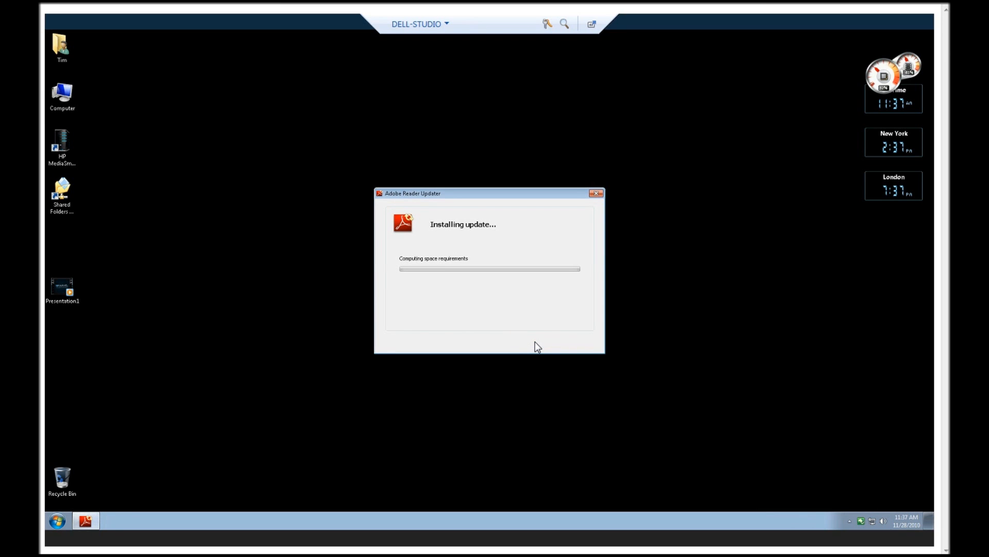